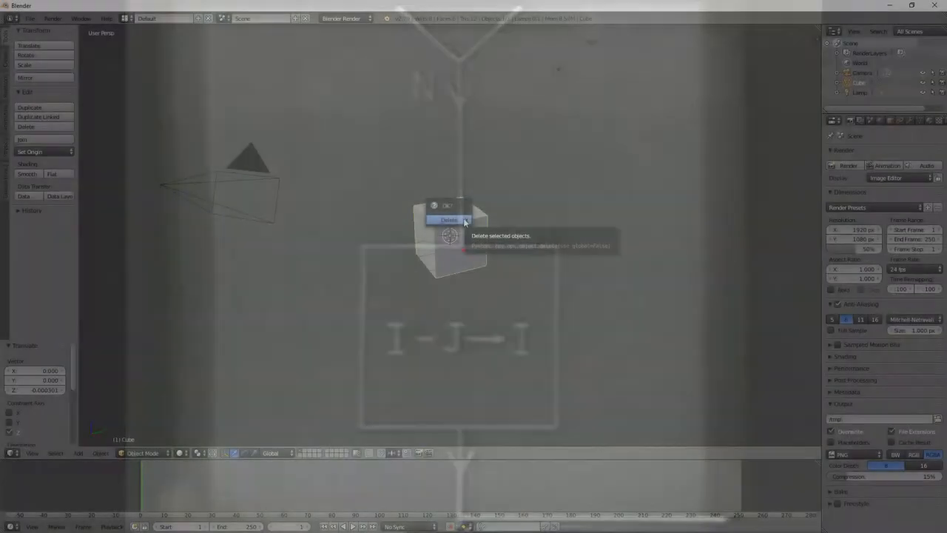
# Delete the default cube and lamp, then add a flat ground plane.
pyautogui.click(449, 218)
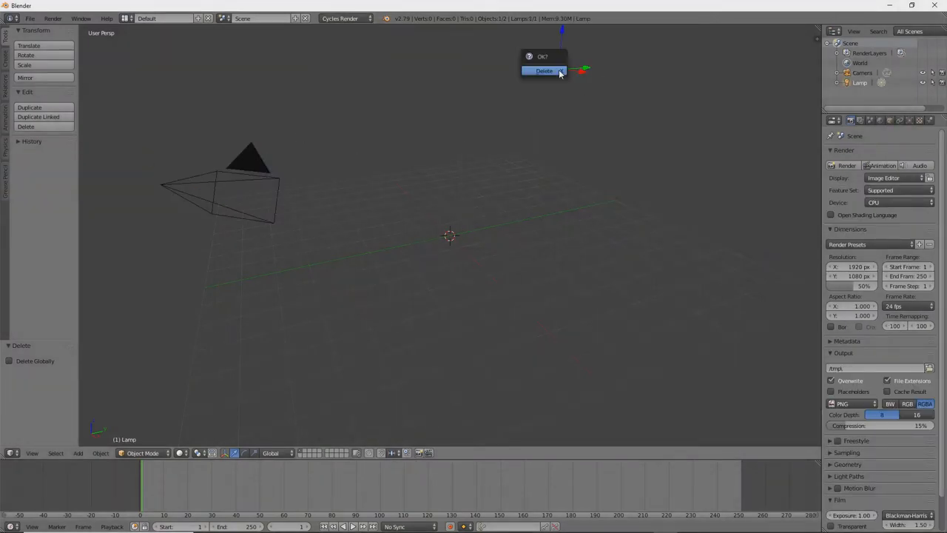
pyautogui.click(545, 71)
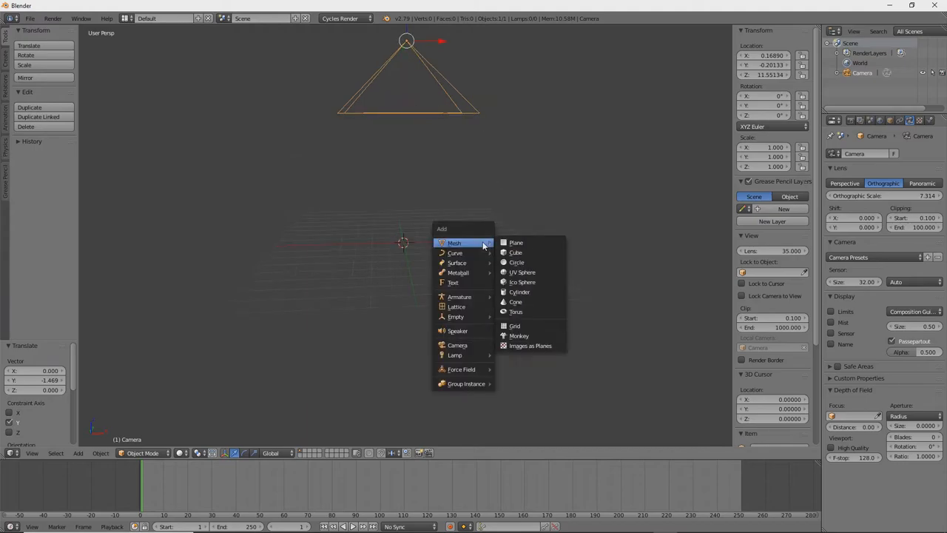
pyautogui.click(515, 242)
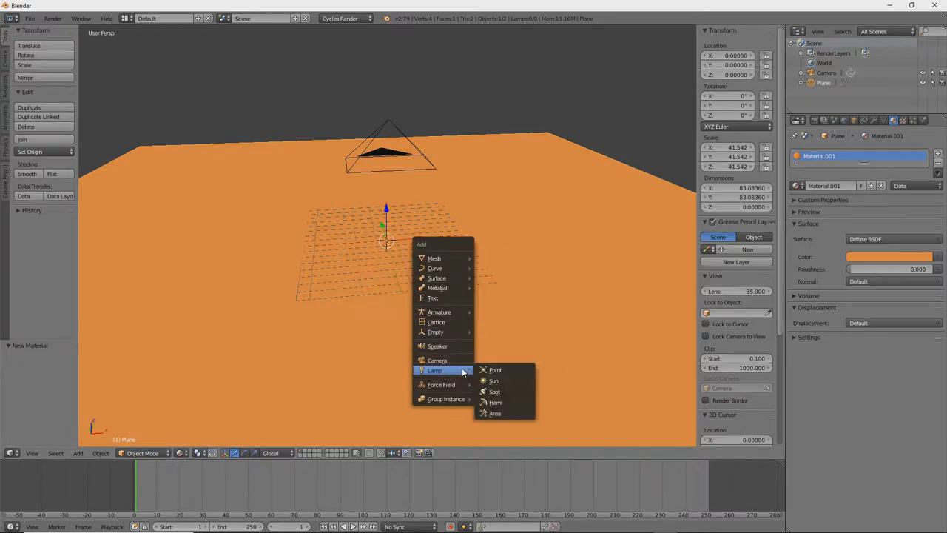
# Add a sun lamp angled to light the orange ground plane.
pyautogui.click(494, 380)
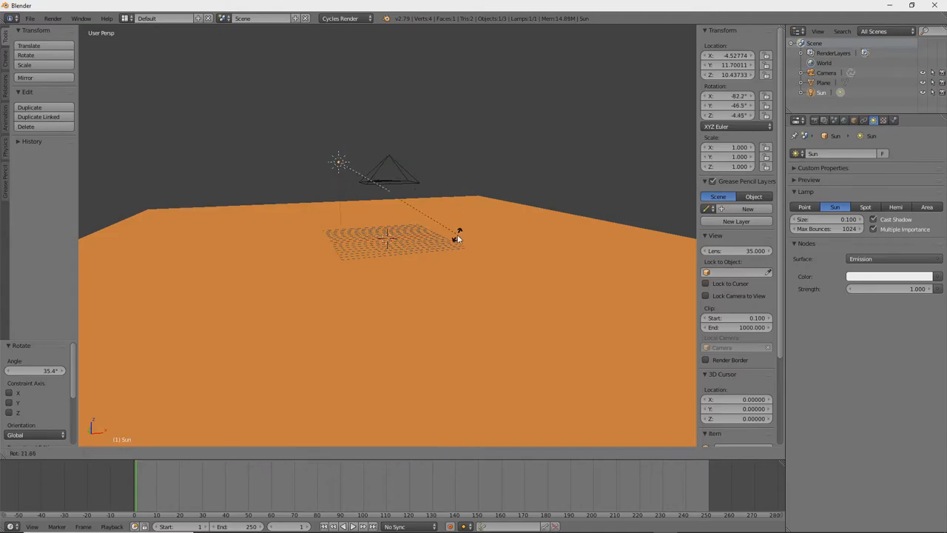
pyautogui.moveTo(560, 207)
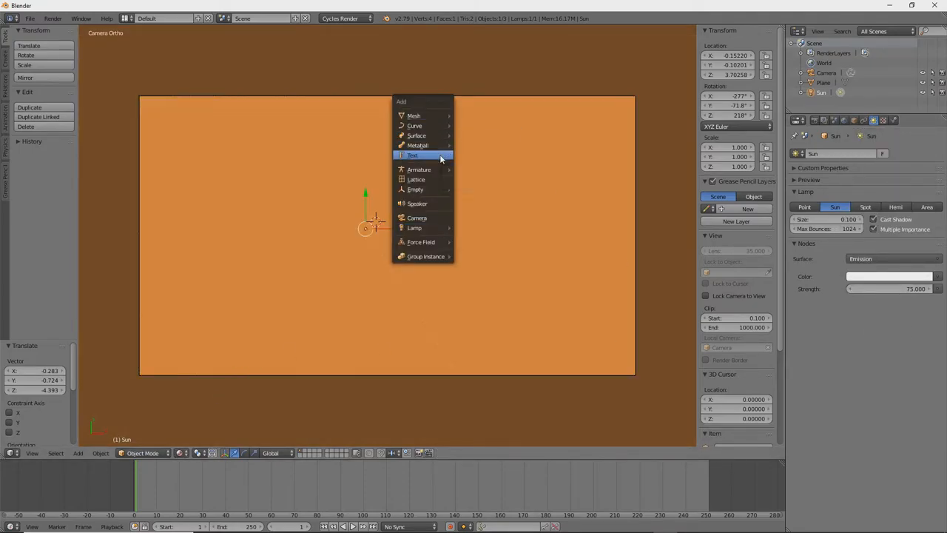
# Add a text object reading Z with a white material.
pyautogui.click(413, 155)
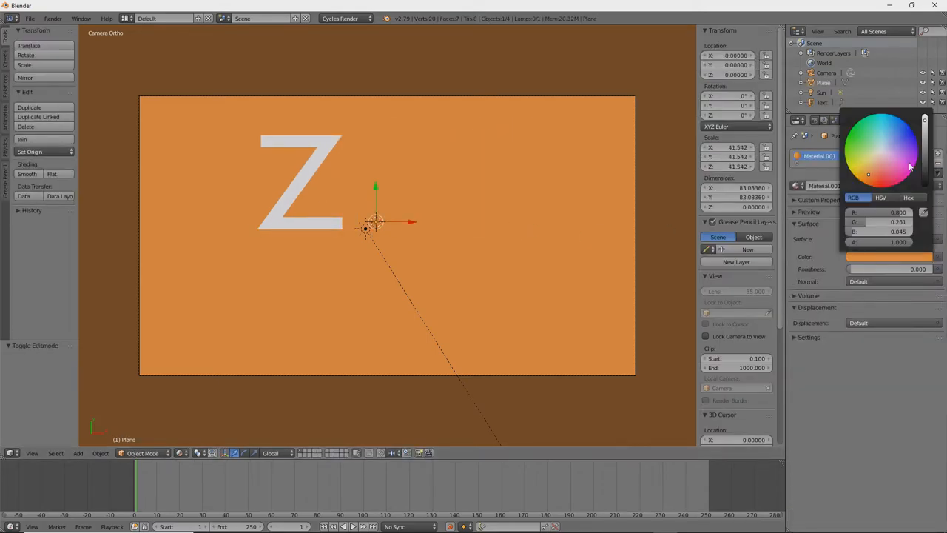
pyautogui.click(821, 102)
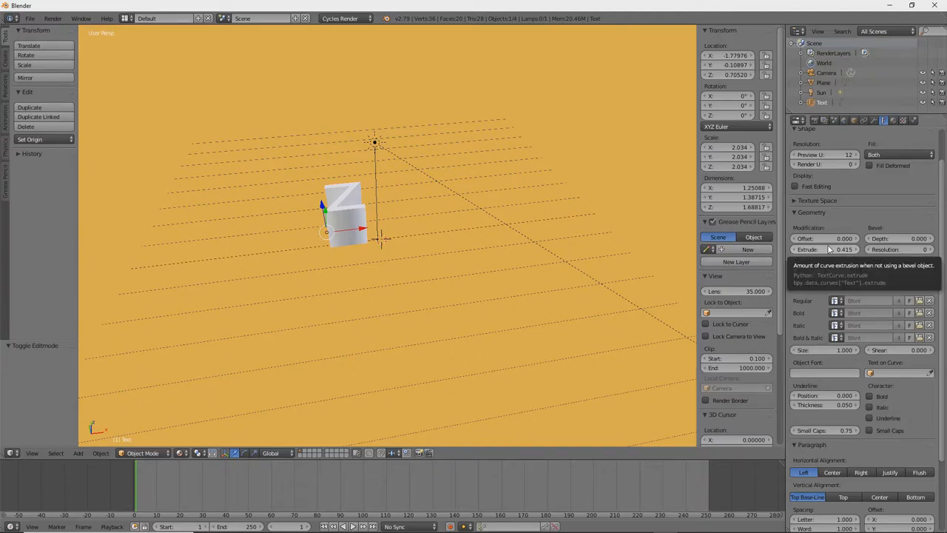
# Render the camera view showing the Z's long shadow on the orange plane.
pyautogui.press('F12')
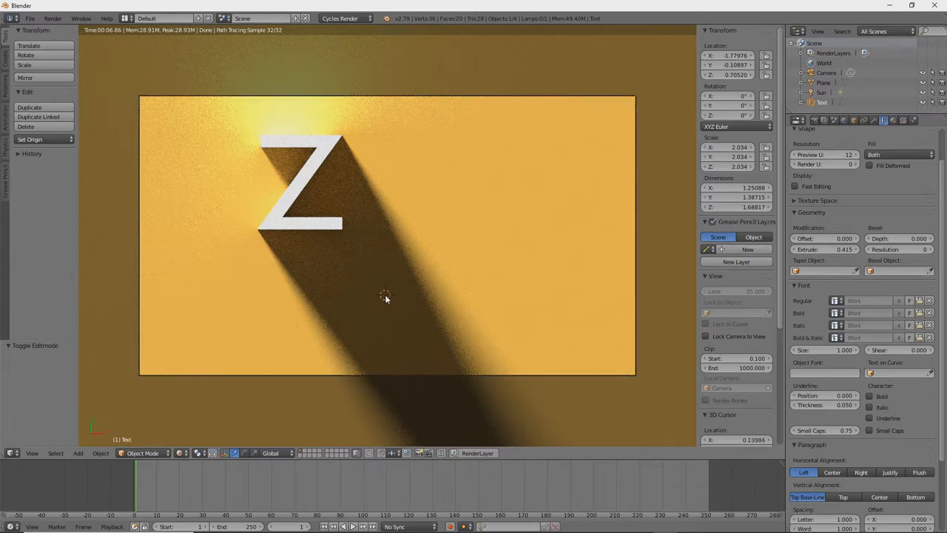
pyautogui.moveTo(153, 388)
pyautogui.write('z')
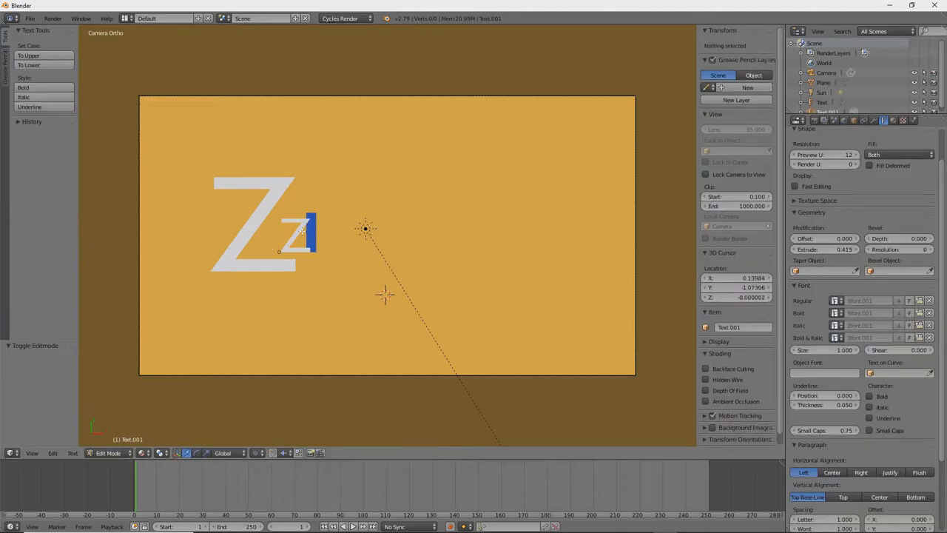
# Add a second text object edited to read 'ice' beside the big Z.
pyautogui.write('ice')
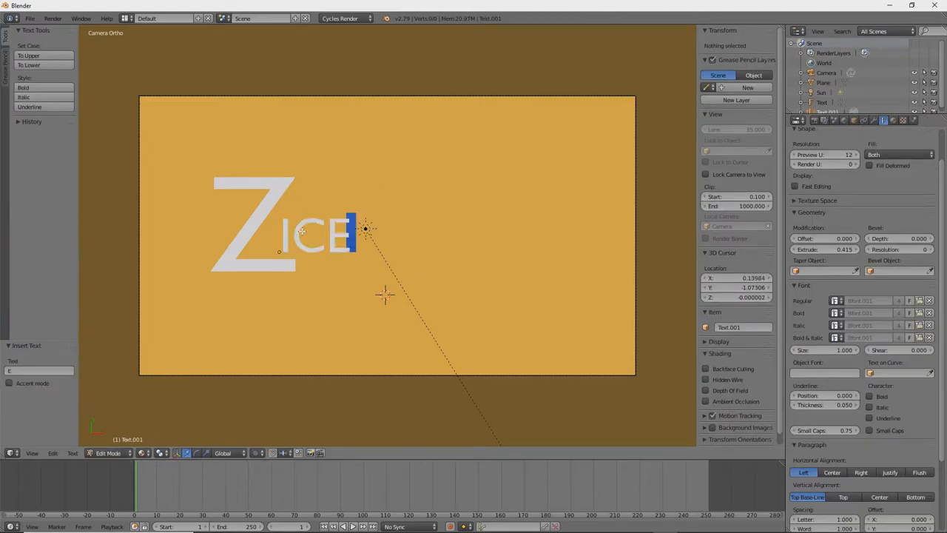
pyautogui.click(106, 453)
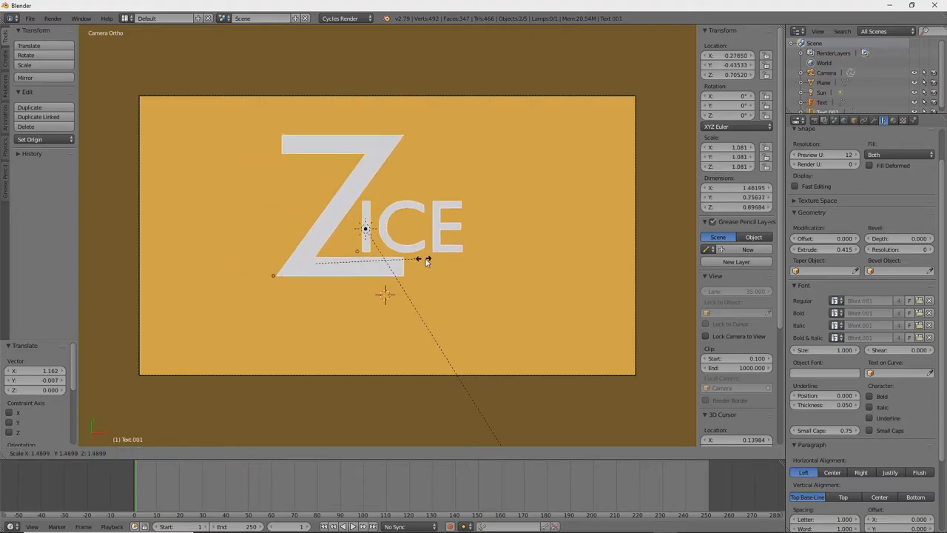
pyautogui.moveTo(447, 305)
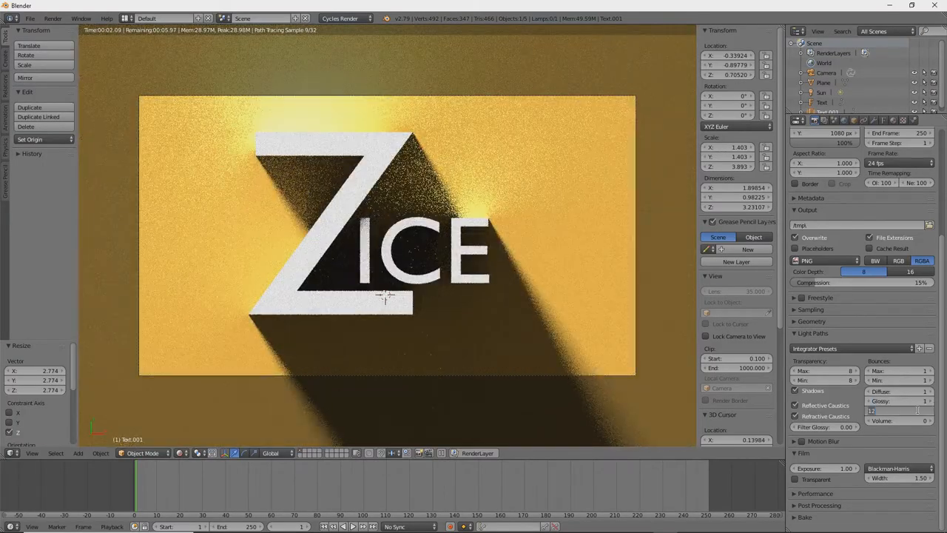
pyautogui.moveTo(888, 411)
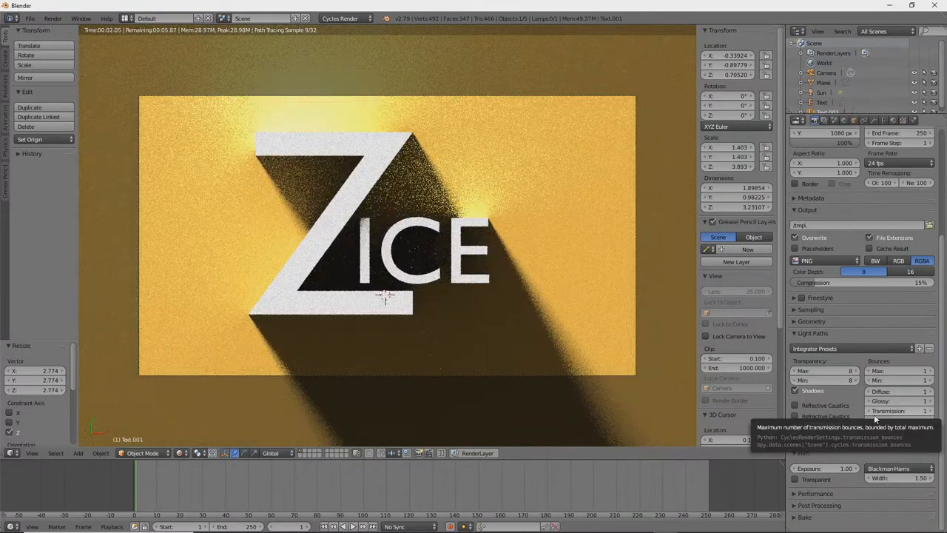
# Adjust render light bounces and sampling, and set the sun lamp's surface shader.
pyautogui.click(799, 310)
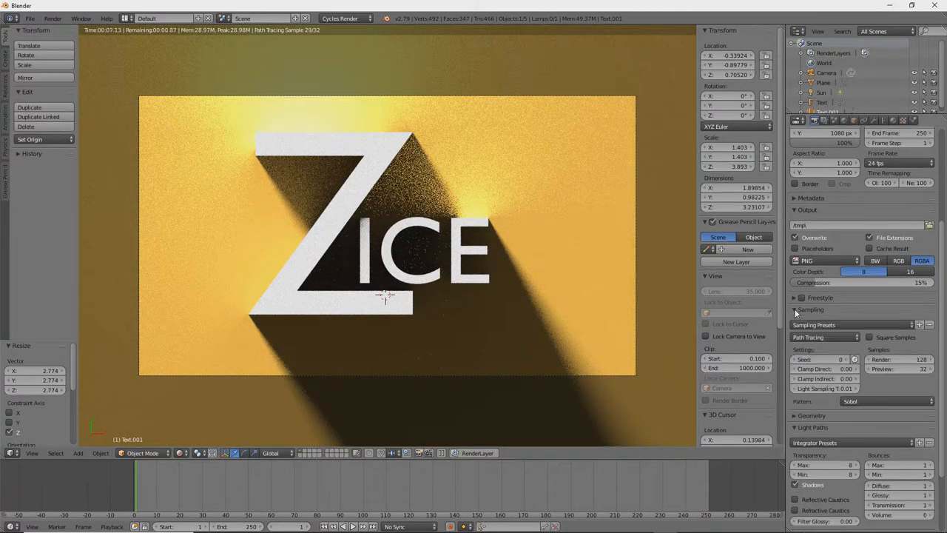
pyautogui.click(796, 309)
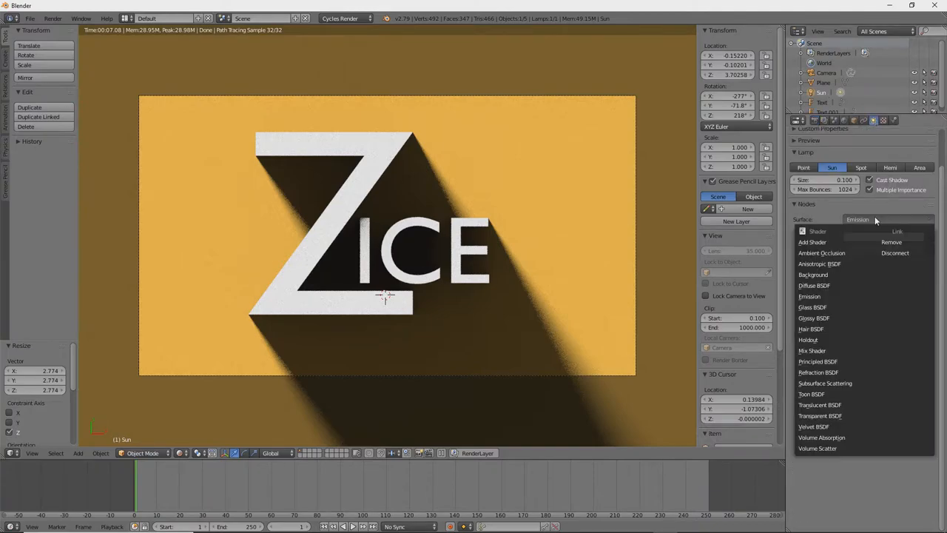
pyautogui.click(809, 296)
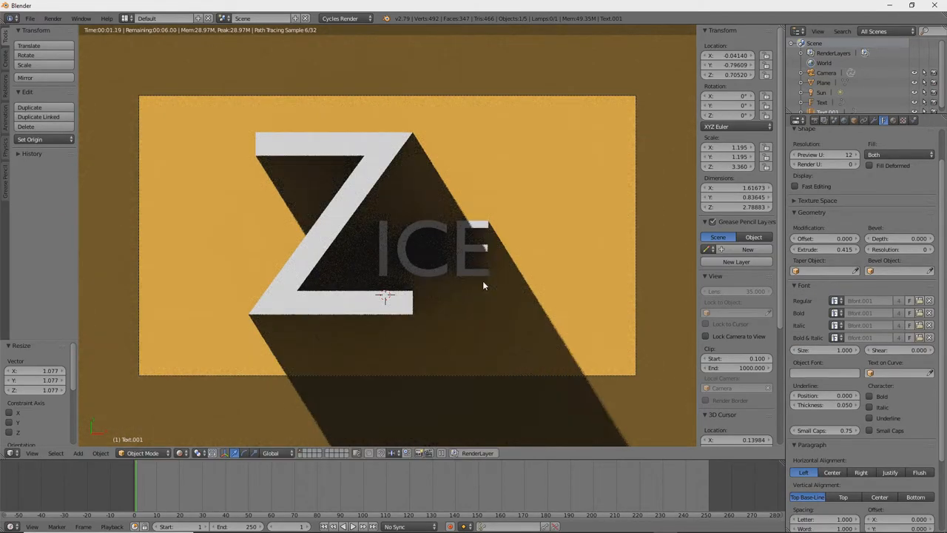
# Shrink the ICE text slightly and adjust the world background colour and ambient occlusion.
pyautogui.moveTo(485, 284); pyautogui.dragTo(465, 290)
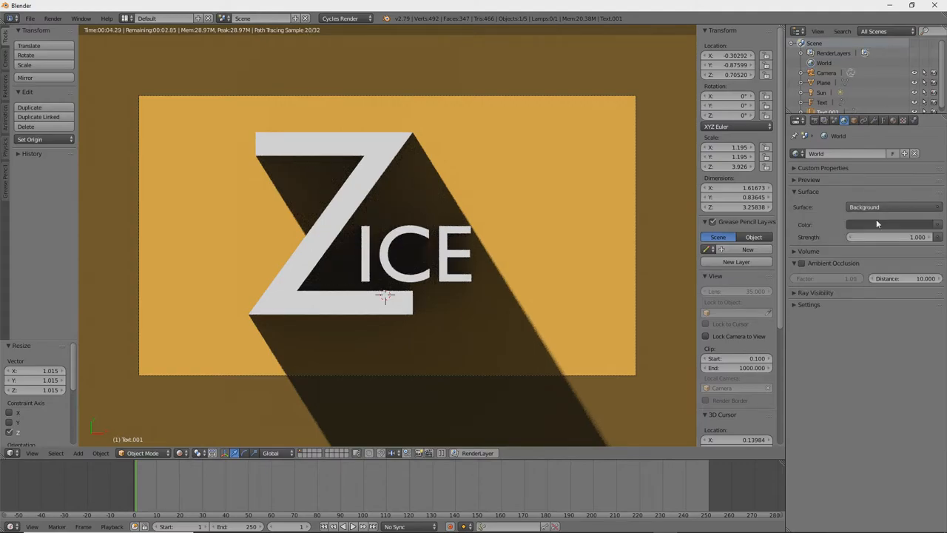
pyautogui.click(891, 225)
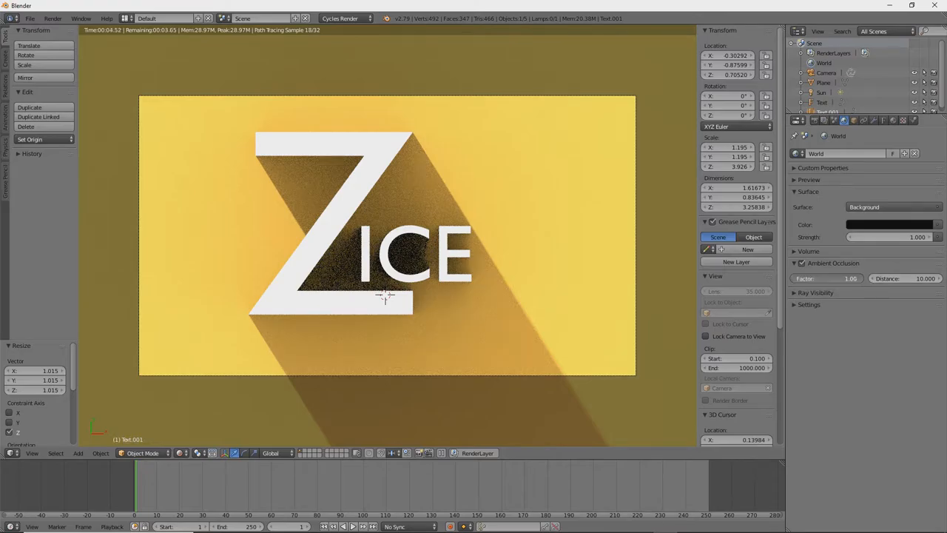
pyautogui.click(822, 278)
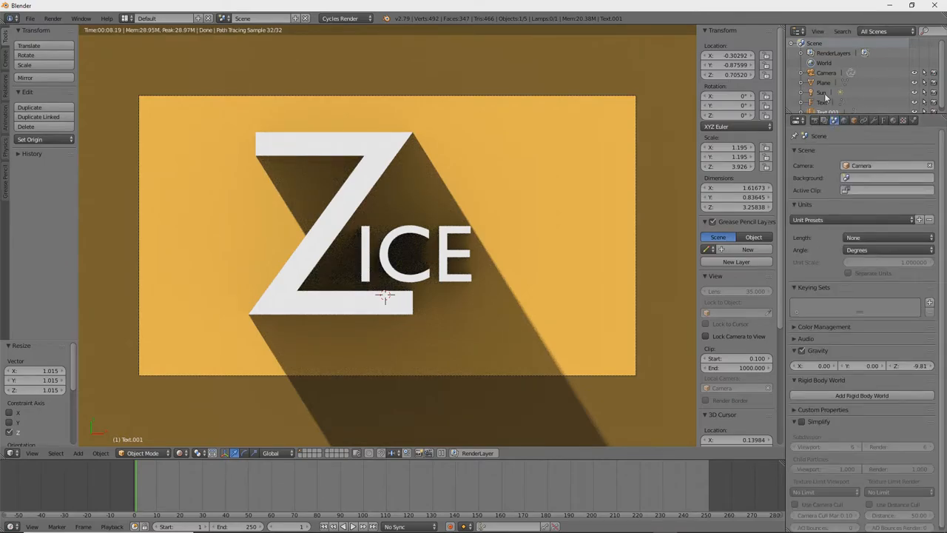
# Select the sun lamp, preview a full render, and raise its light strength.
pyautogui.click(823, 92)
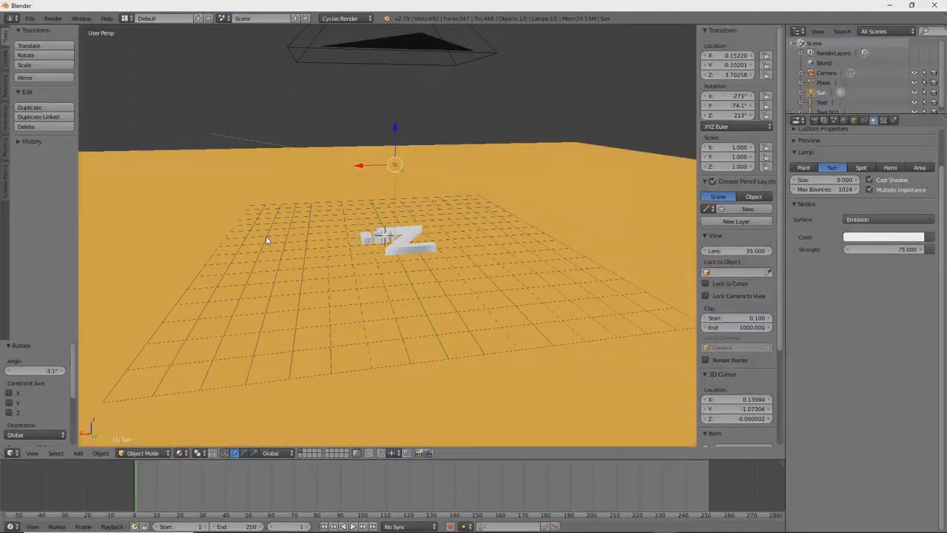
pyautogui.press('F12')
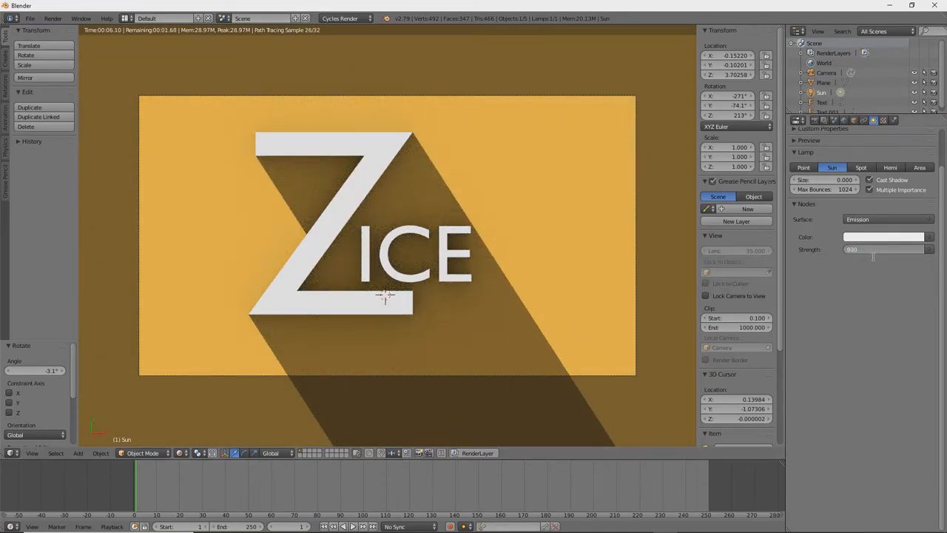
pyautogui.click(885, 249)
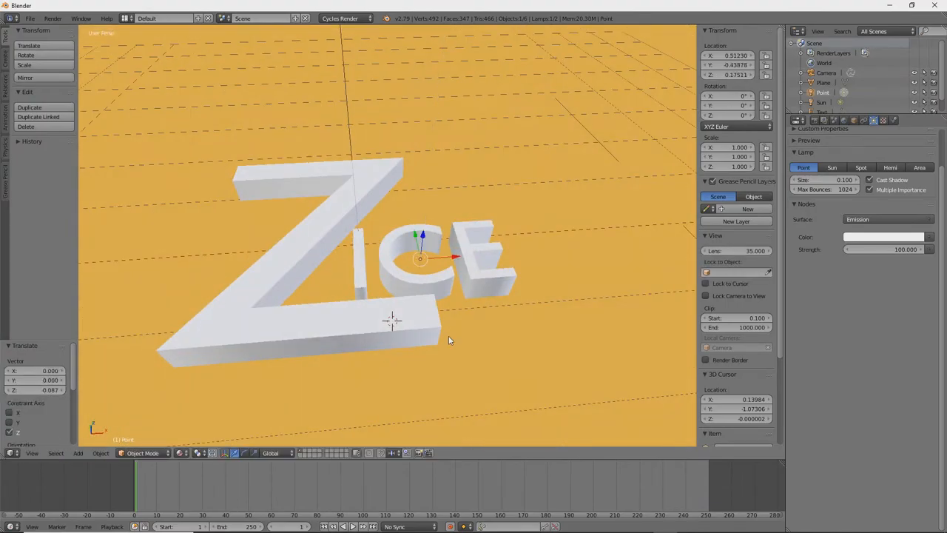
# Preview the point light rendered and lower its strength to 5.
pyautogui.press('F12')
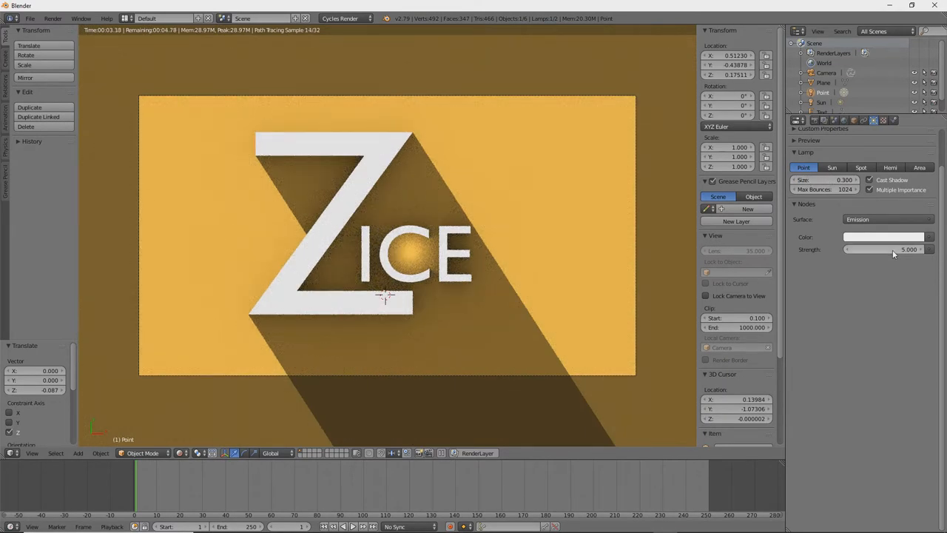
pyautogui.click(799, 120)
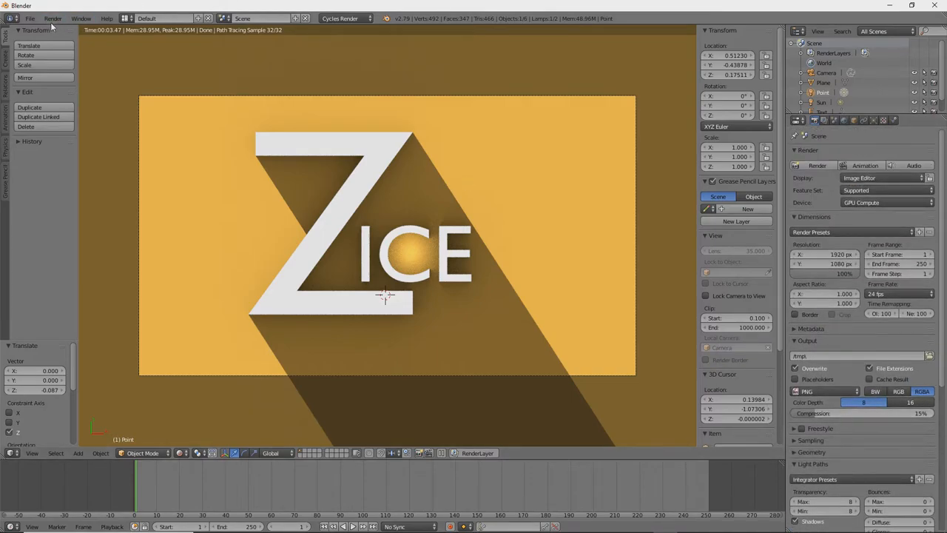
# Scroll the render settings before producing the full 1920×1080 logo render.
pyautogui.scroll(-3)
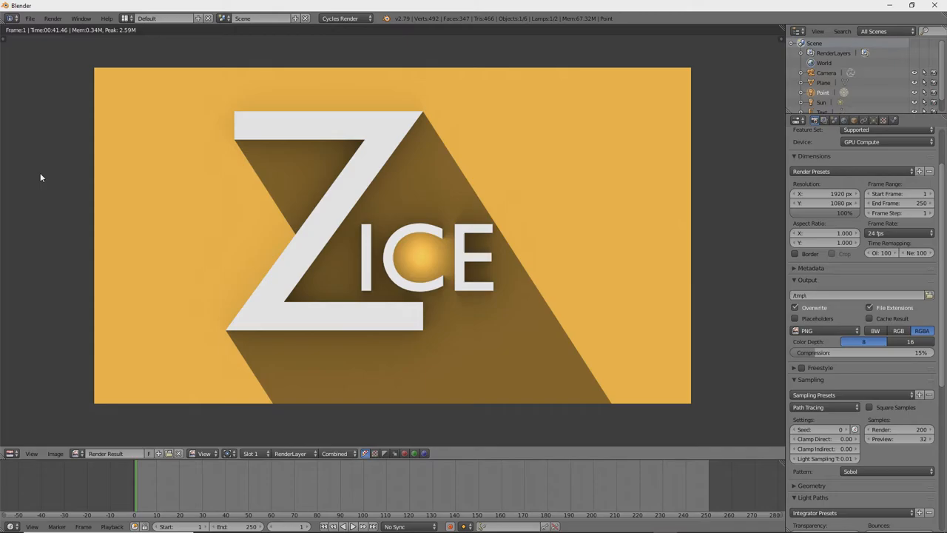
pyautogui.moveTo(729, 306)
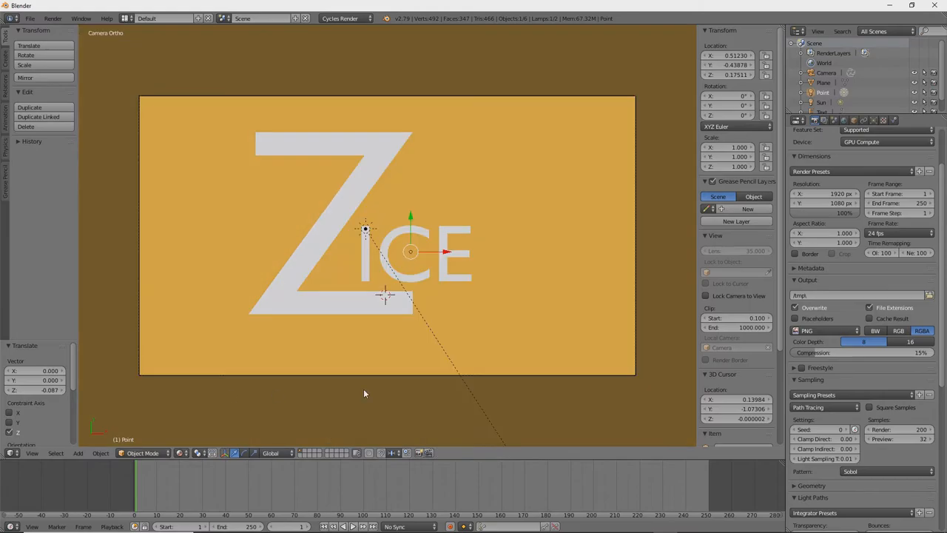
pyautogui.moveTo(639, 211)
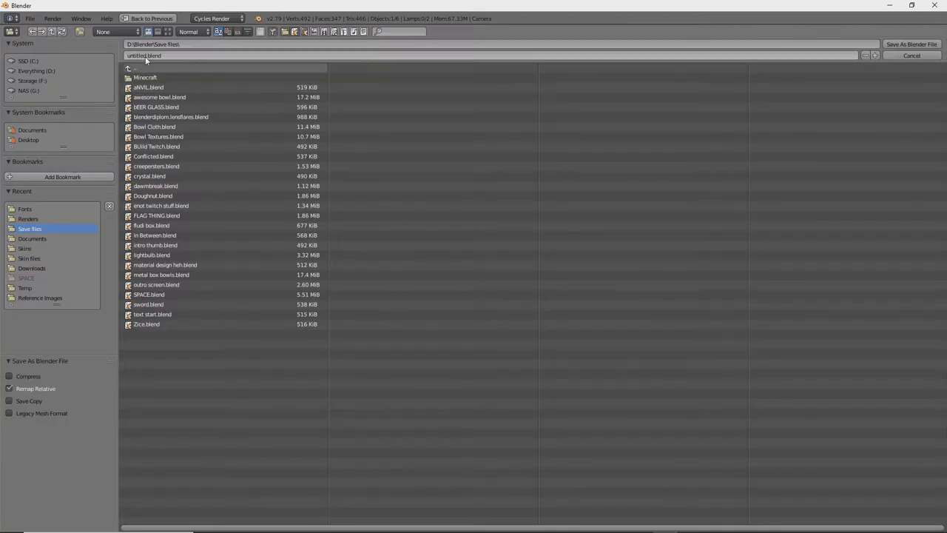
# Name and save the Z ICE logo scene as a new .blend file.
pyautogui.click(147, 324)
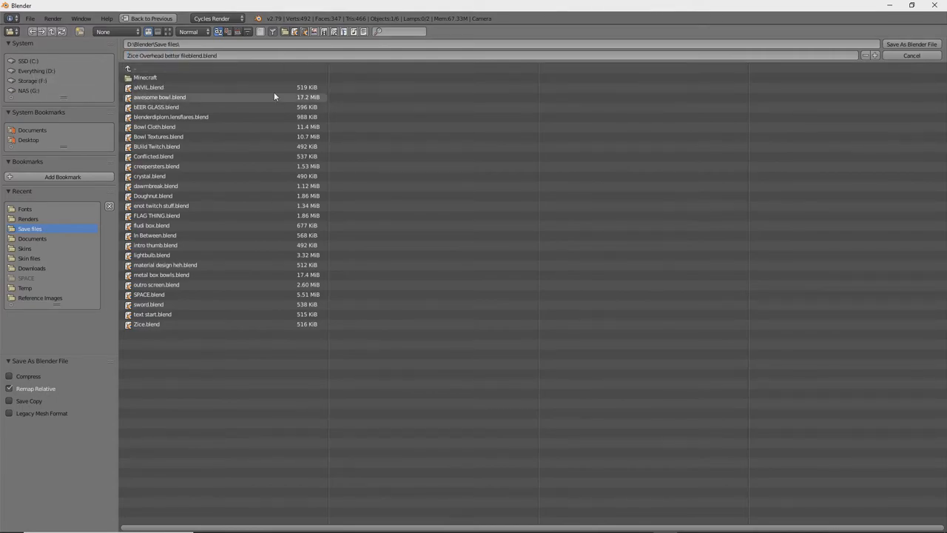
pyautogui.click(912, 44)
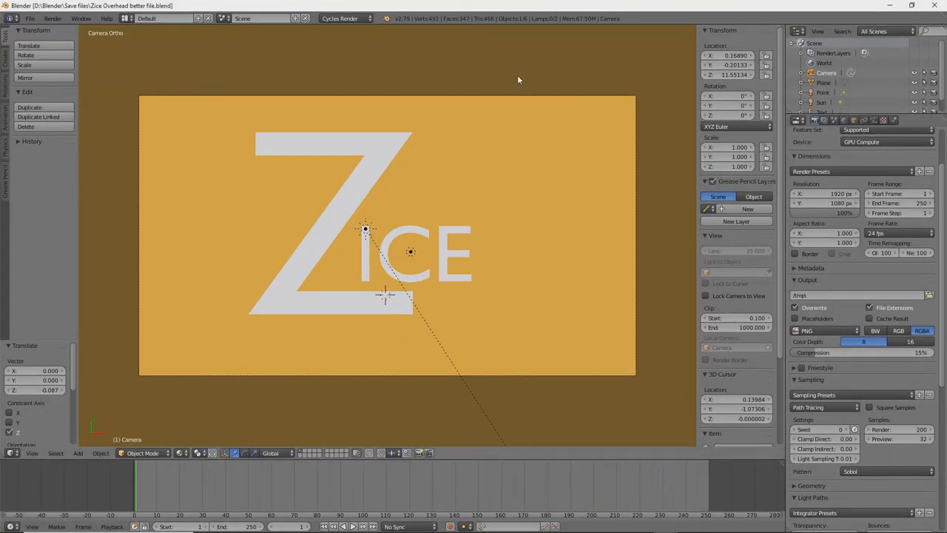
pyautogui.moveTo(453, 190)
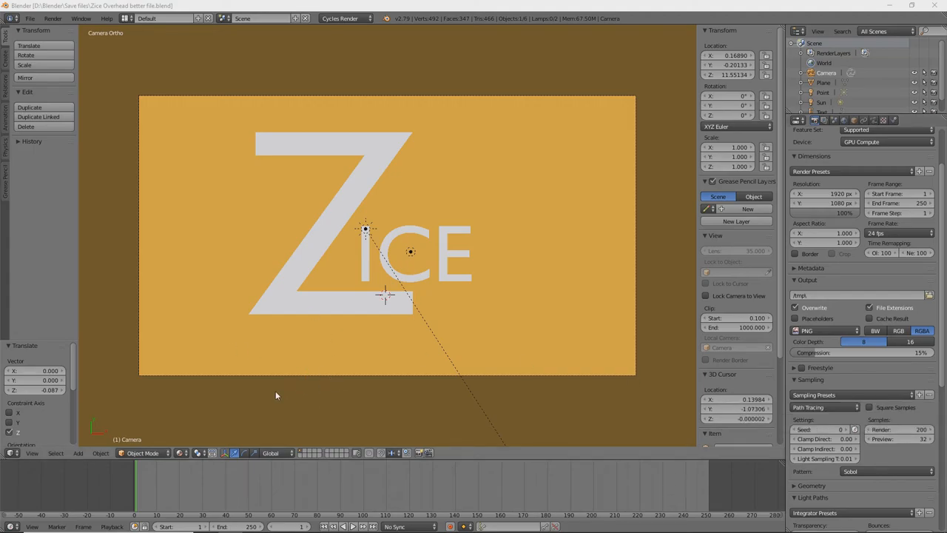
pyautogui.moveTo(296, 488)
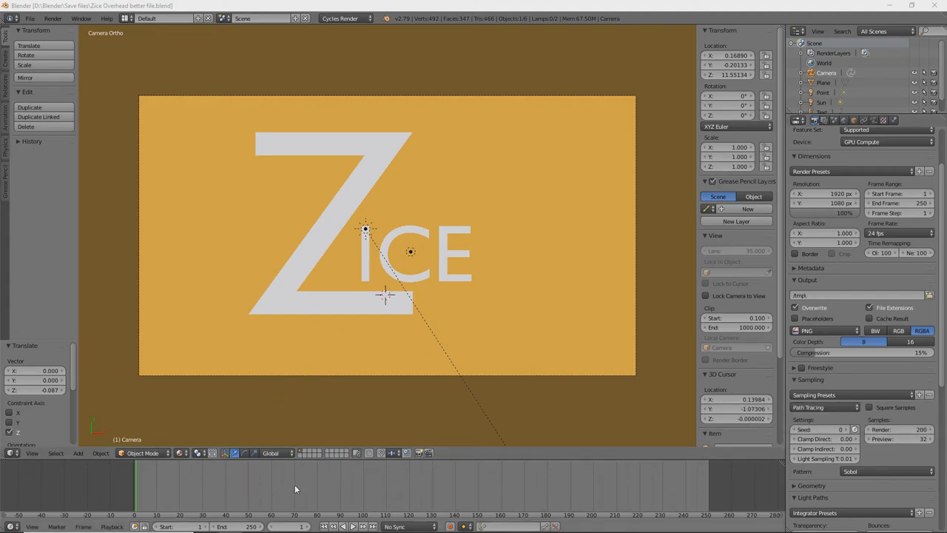
pyautogui.moveTo(361, 527)
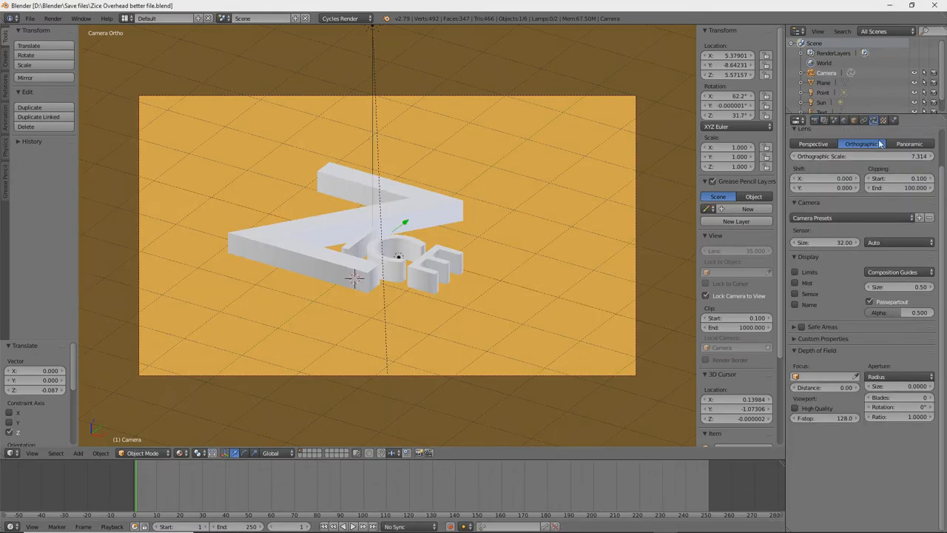
# Switch the camera to Perspective projection and raise the depth-of-field aperture for heavy blur.
pyautogui.click(814, 144)
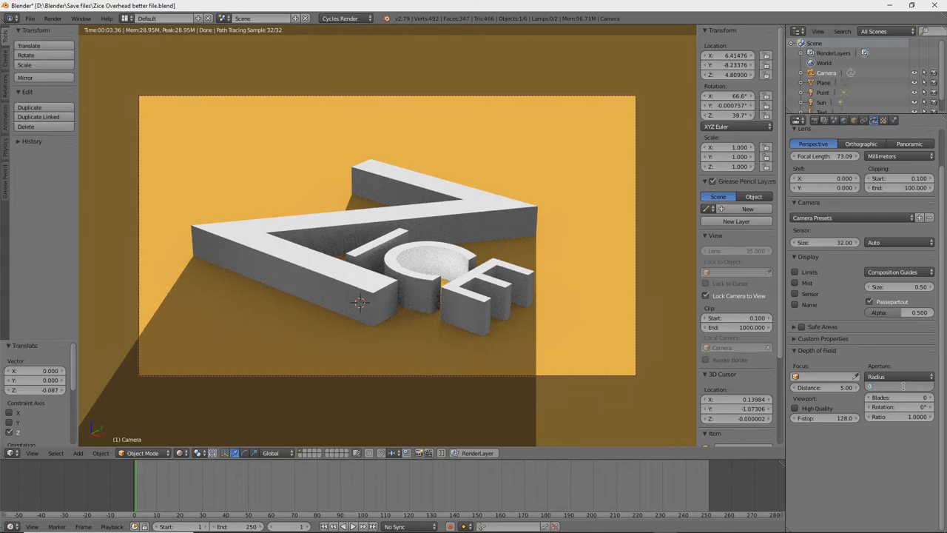
pyautogui.click(900, 386)
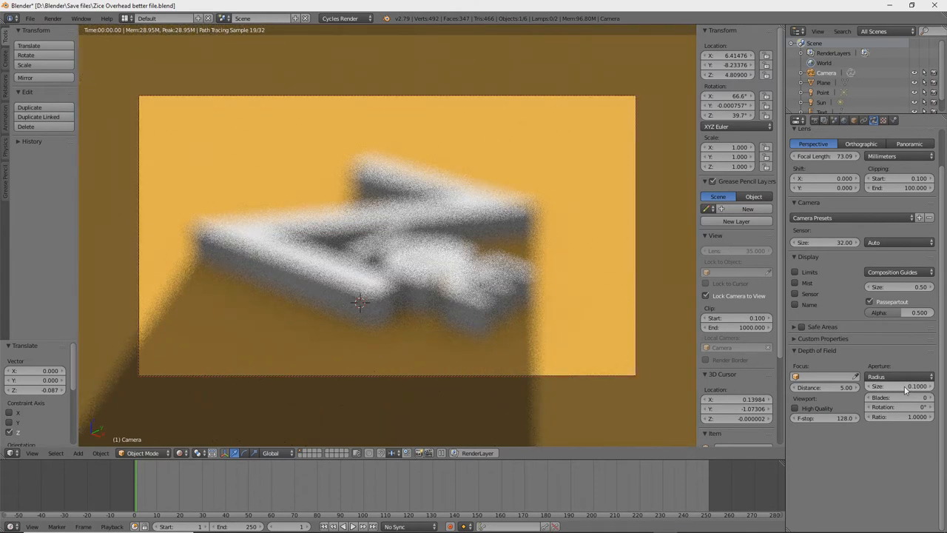